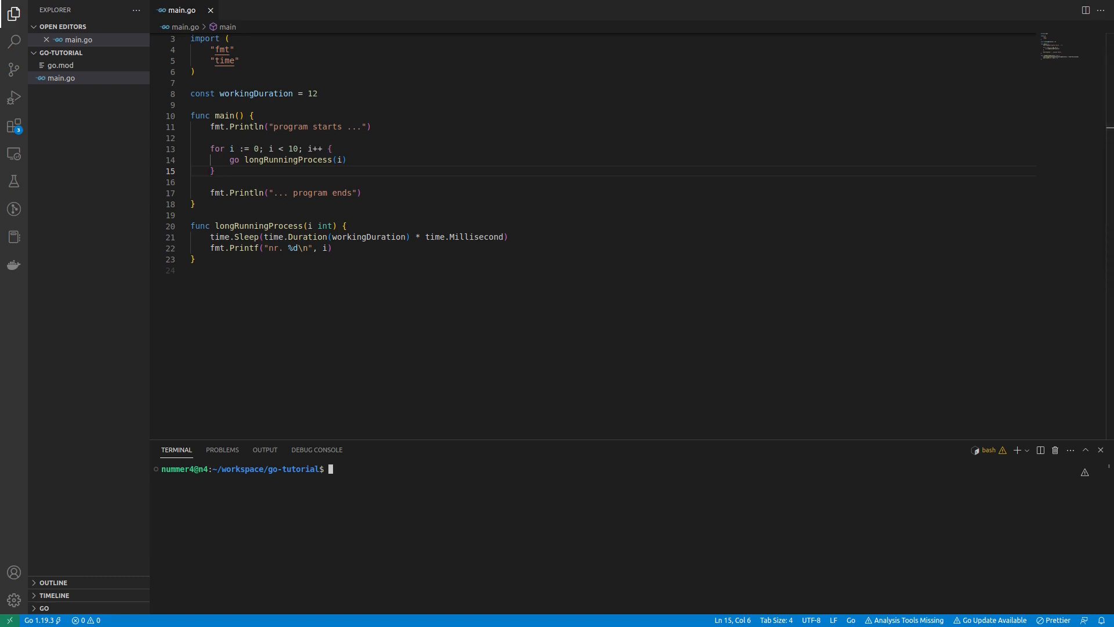
Step: Run go run main.go in the terminal, then clear the output
type("go run main")
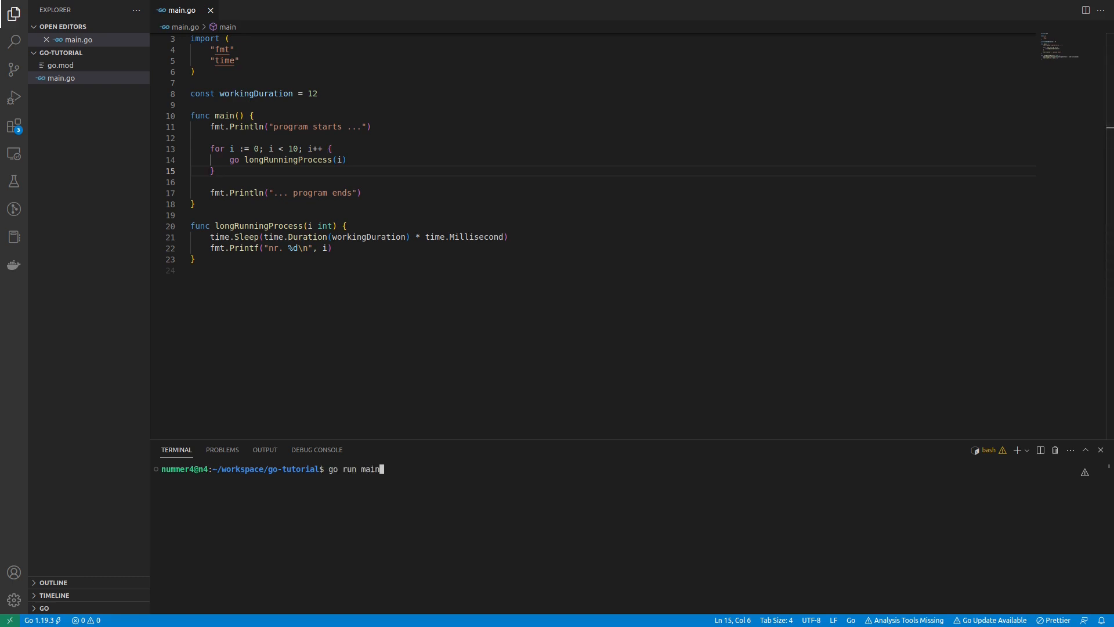
type(".go")
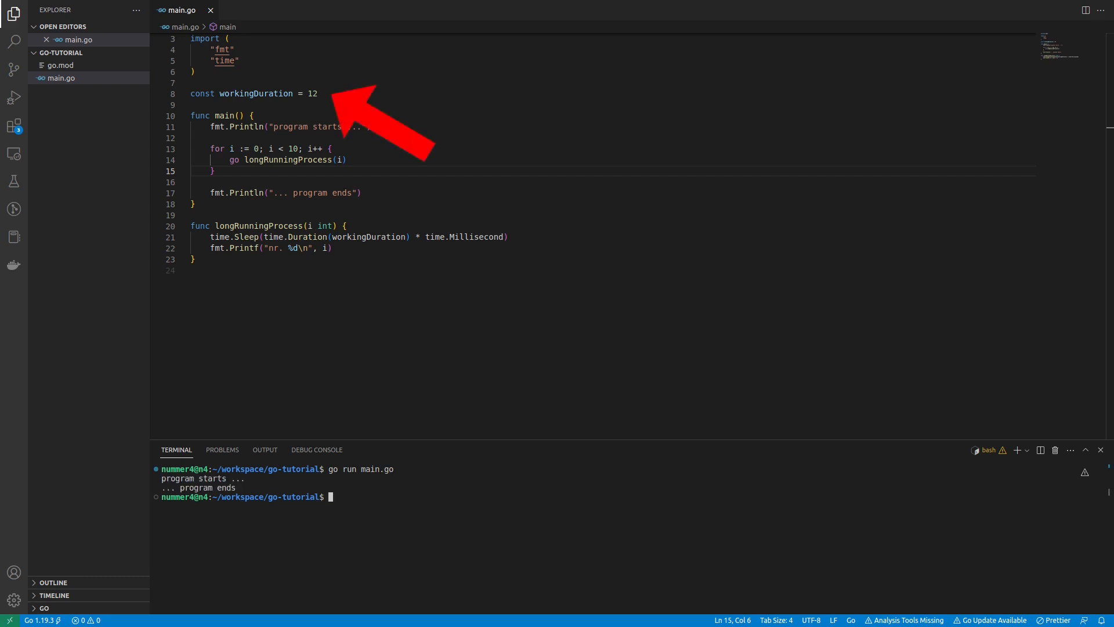
type("go run main.go")
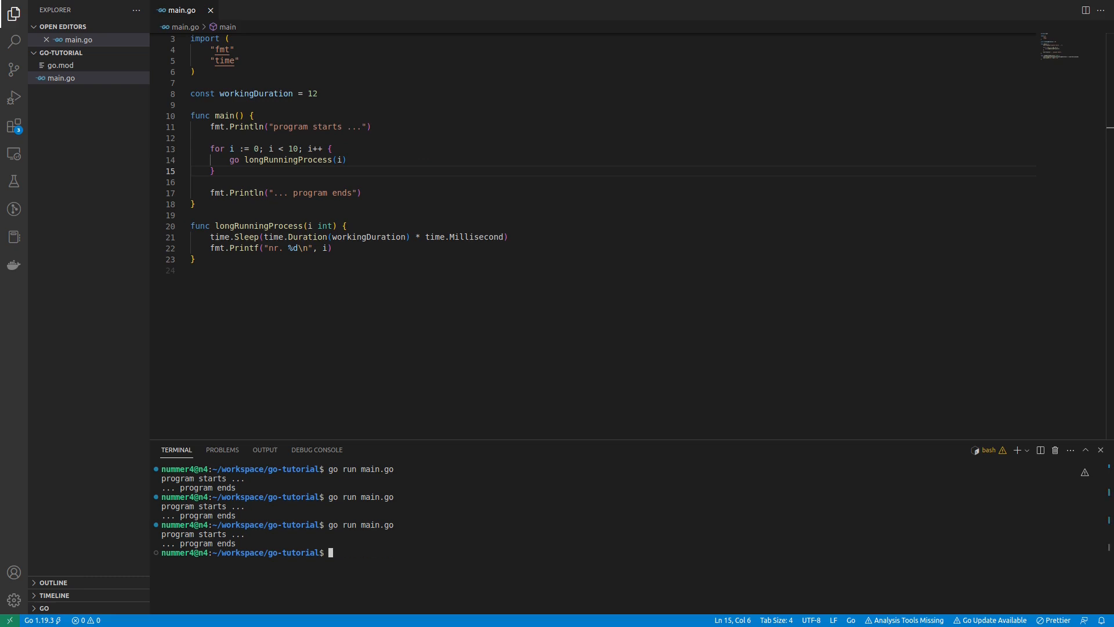
type("clear")
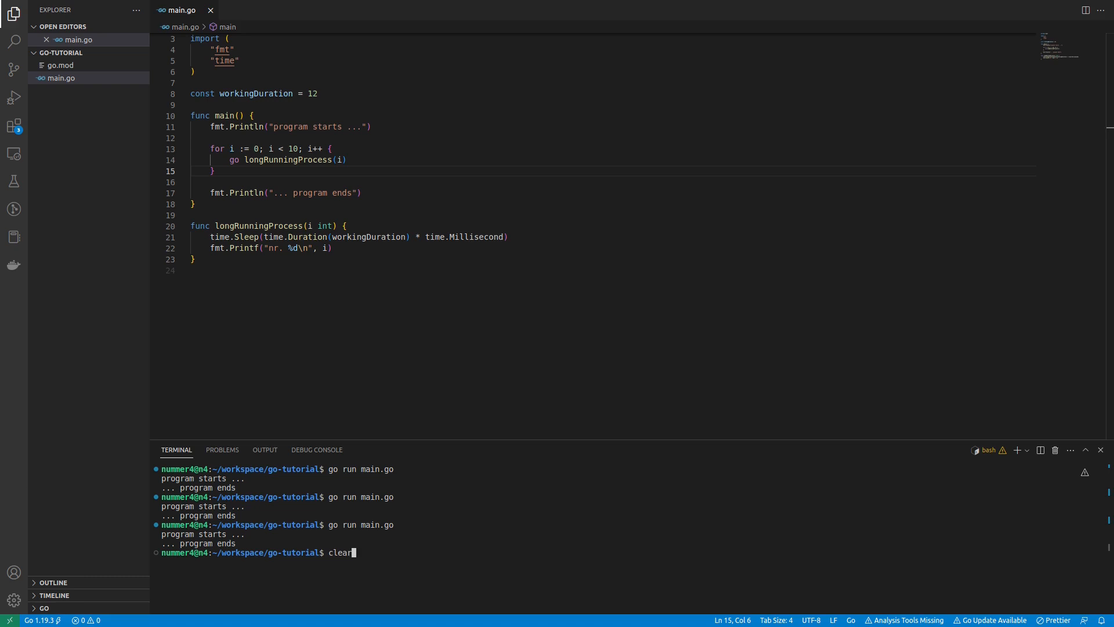
key("Enter")
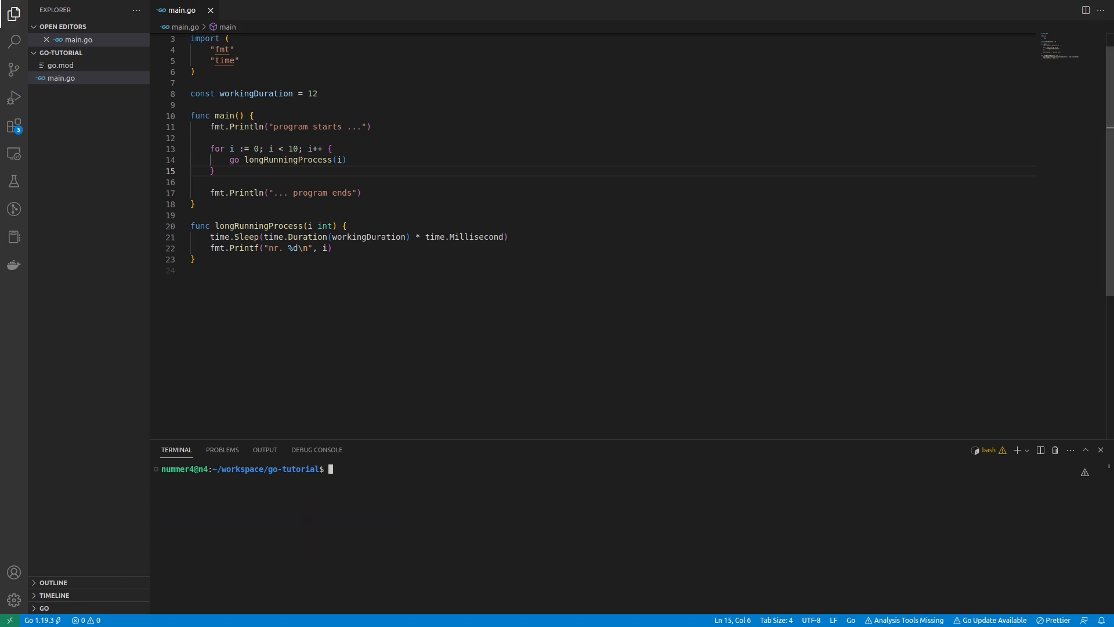
Step: Add time.Sleep(20 * time.Millisecond) after the loop, save, and run main.go
type("time.Sleep(")
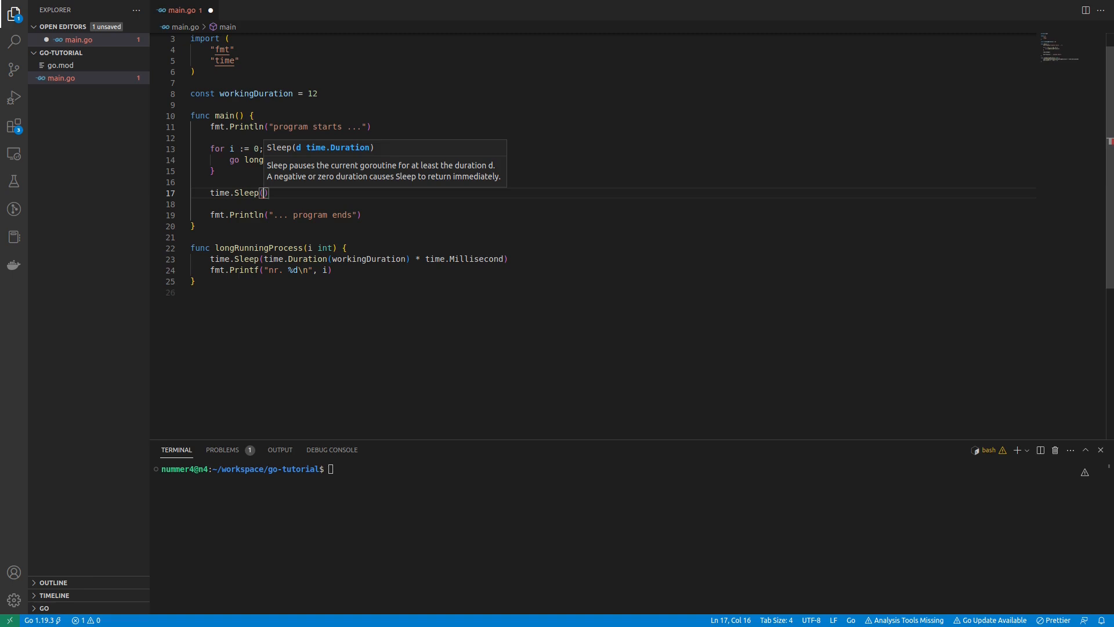
type("20")
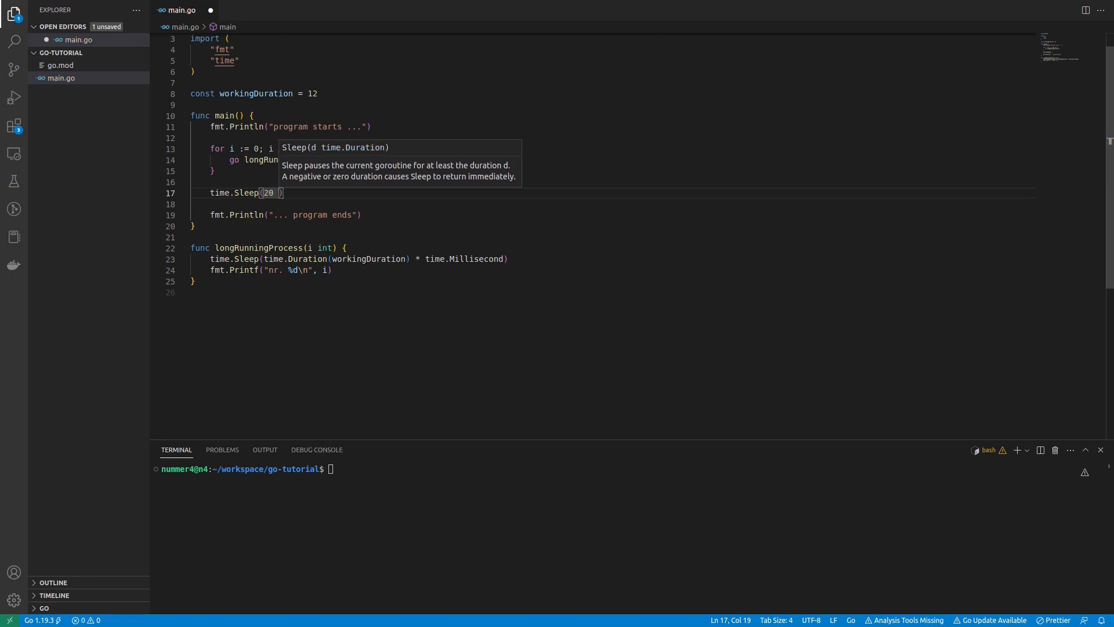
type("* time.")
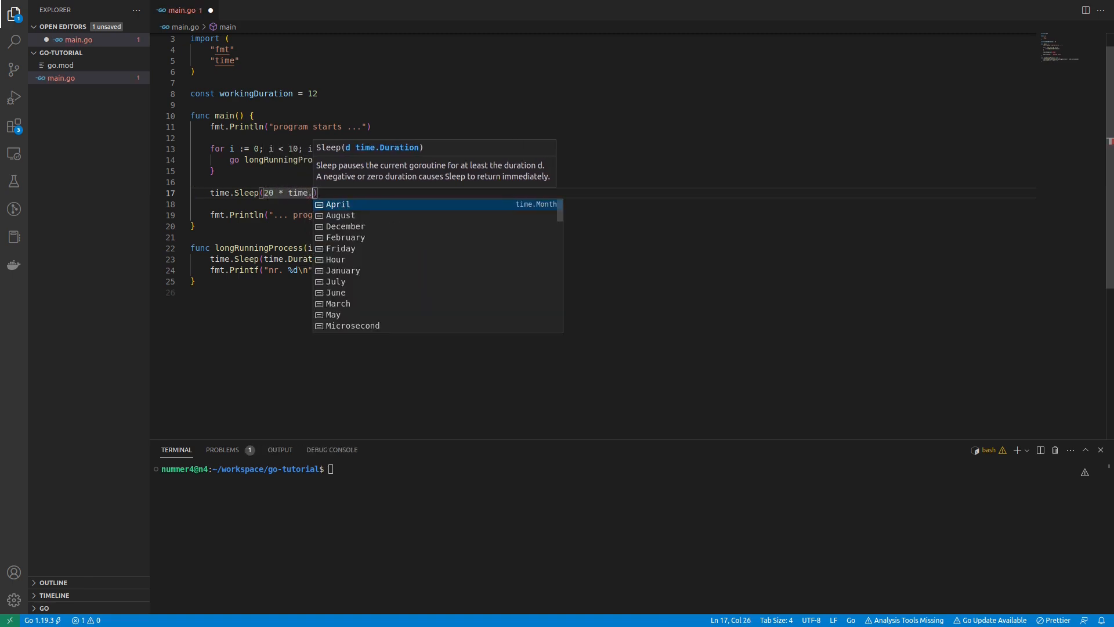
type("Millisecond")
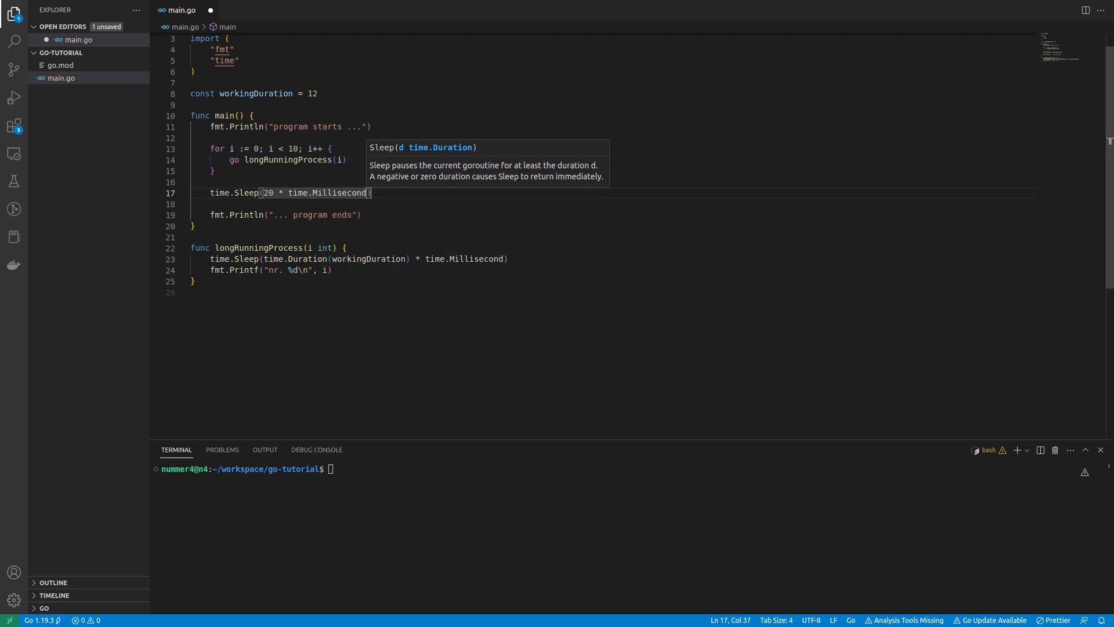
key("ctrl+s")
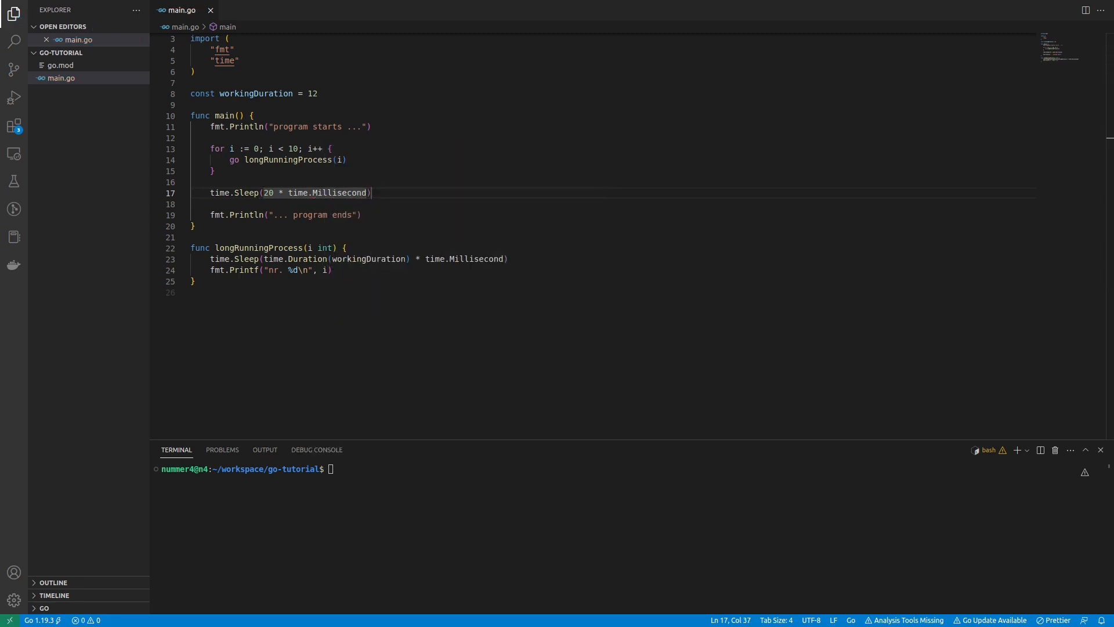
type("go run main.go")
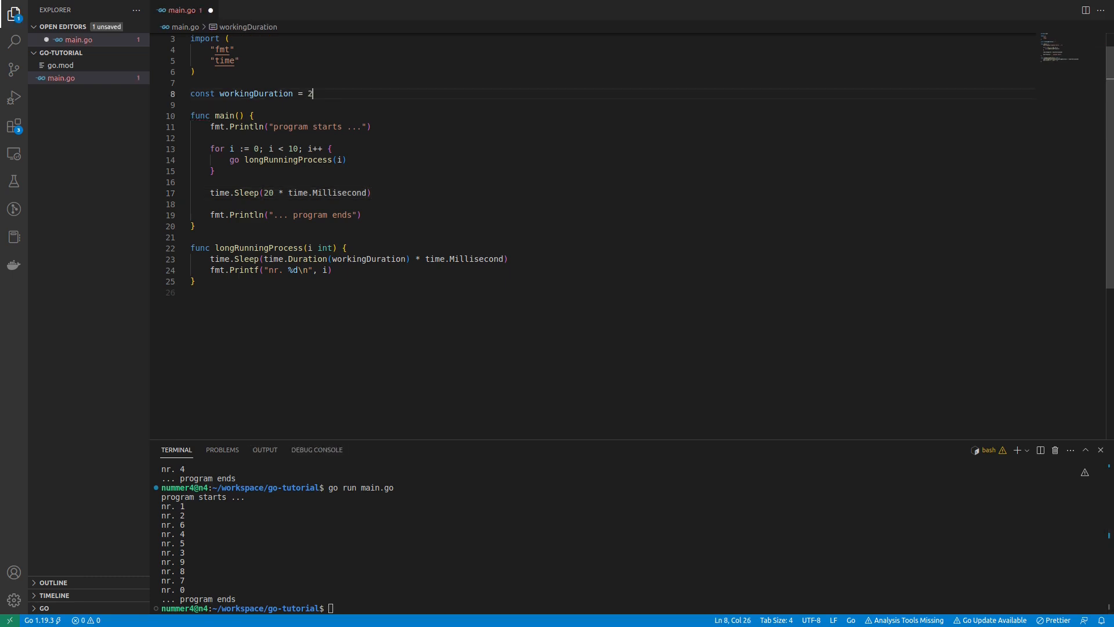
Step: Change workingDuration to 24 and clear the terminal
type("4")
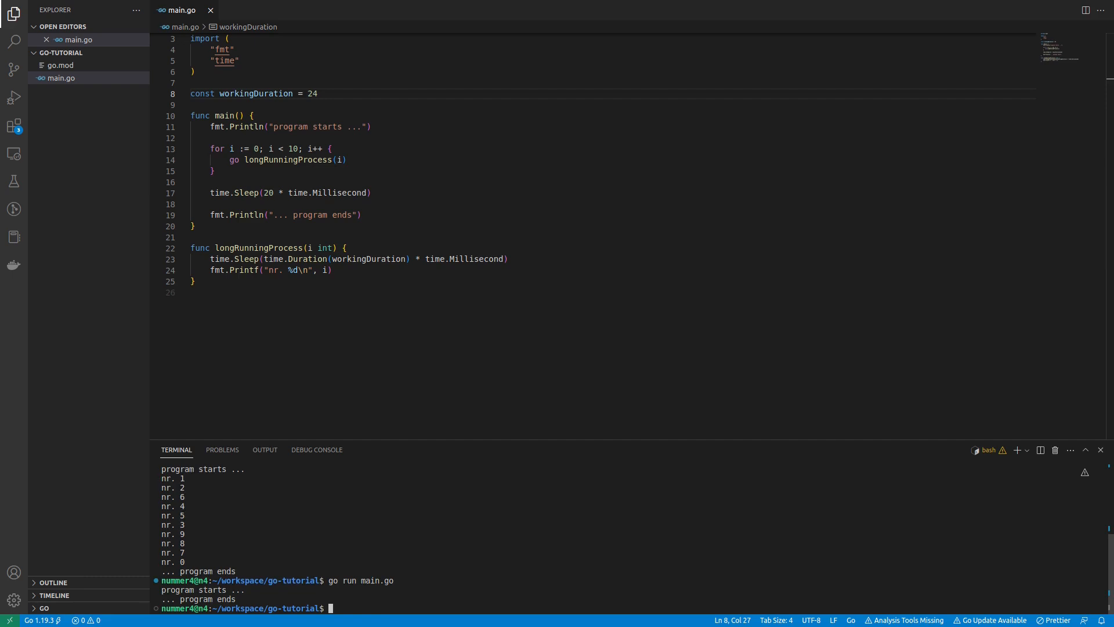
type("clear")
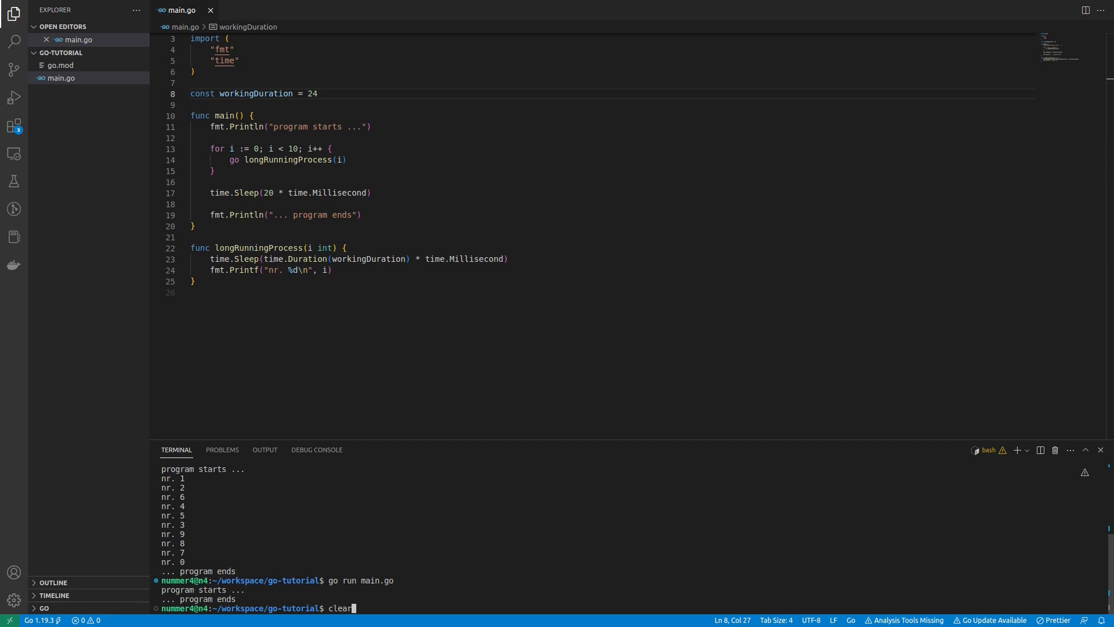
key("Enter")
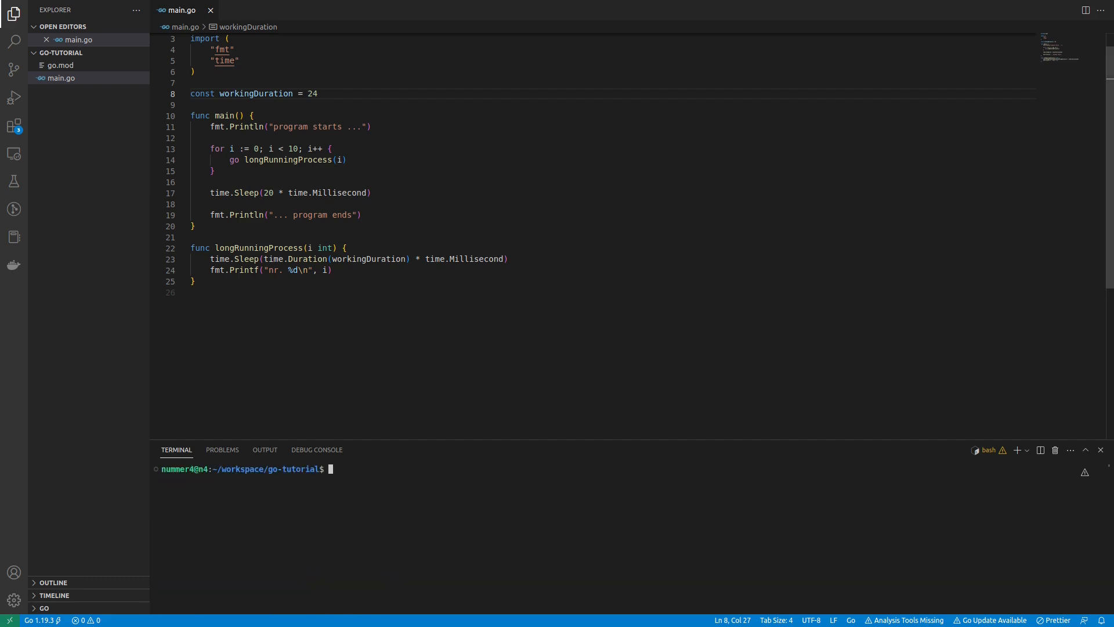
Step: Replace the time.Sleep line with wg := sync.WaitGroup{}
left_click_drag(210, 193, 370, 193)
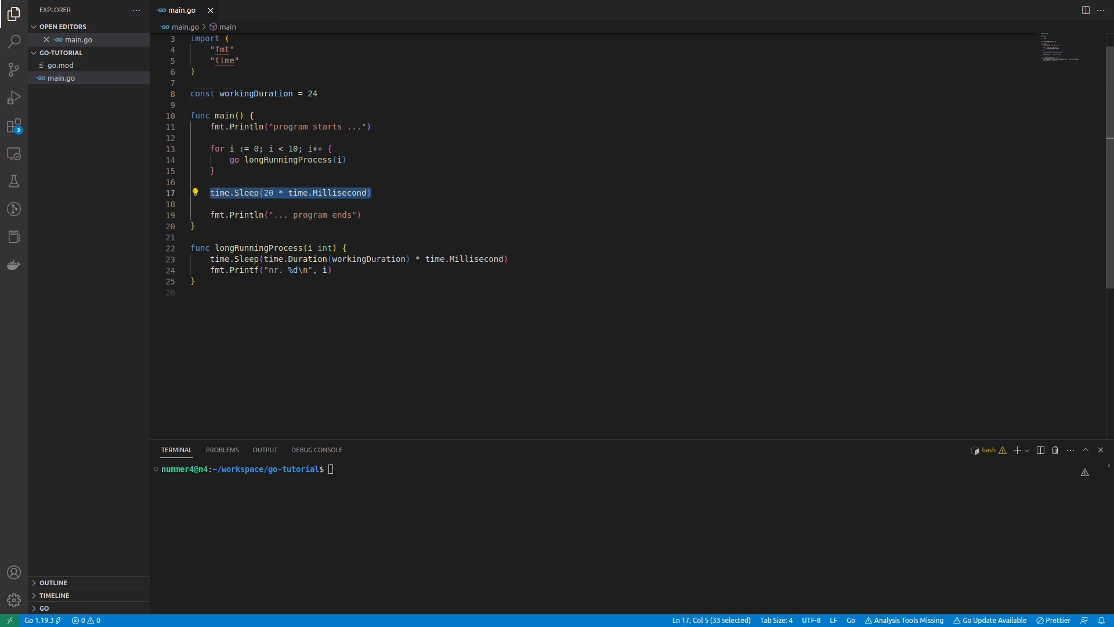
key("Delete")
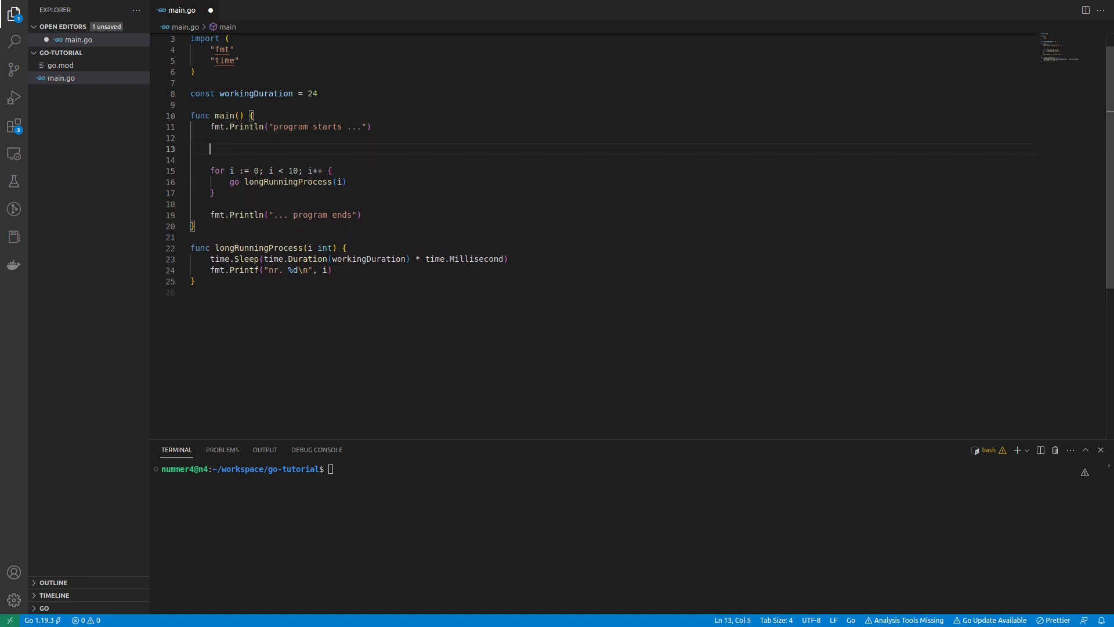
type("wg :=")
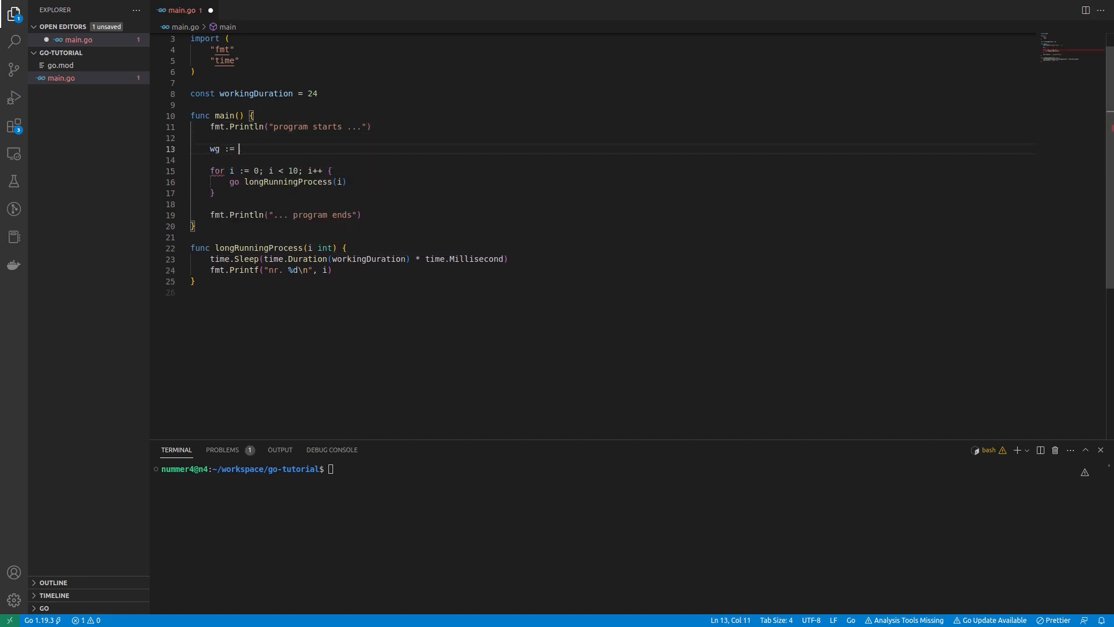
type("sync.WaitGroup")
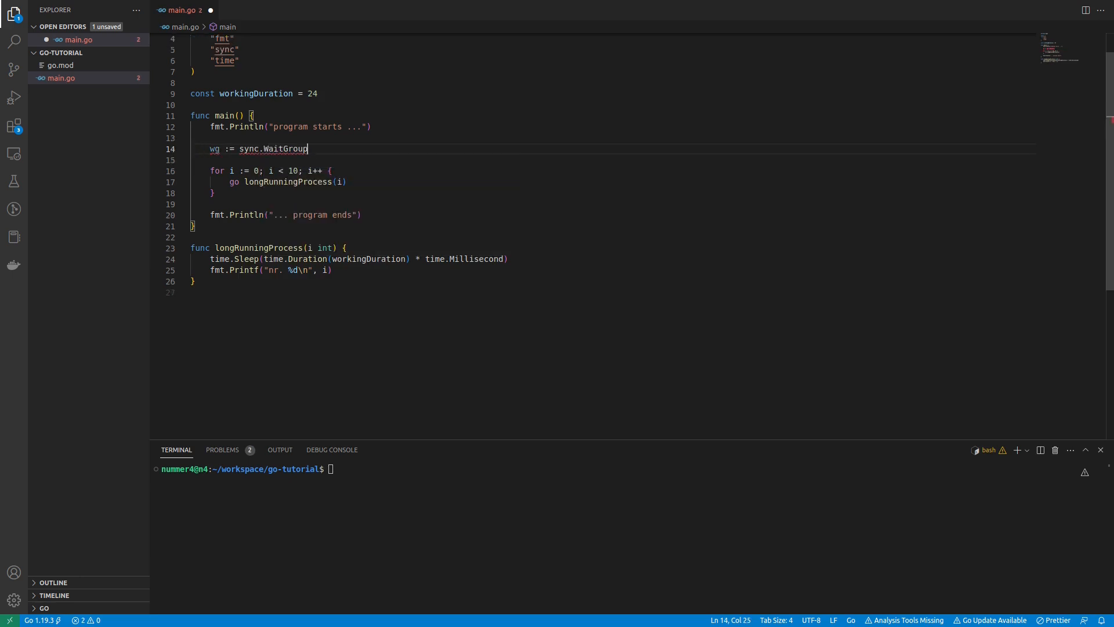
type("{}")
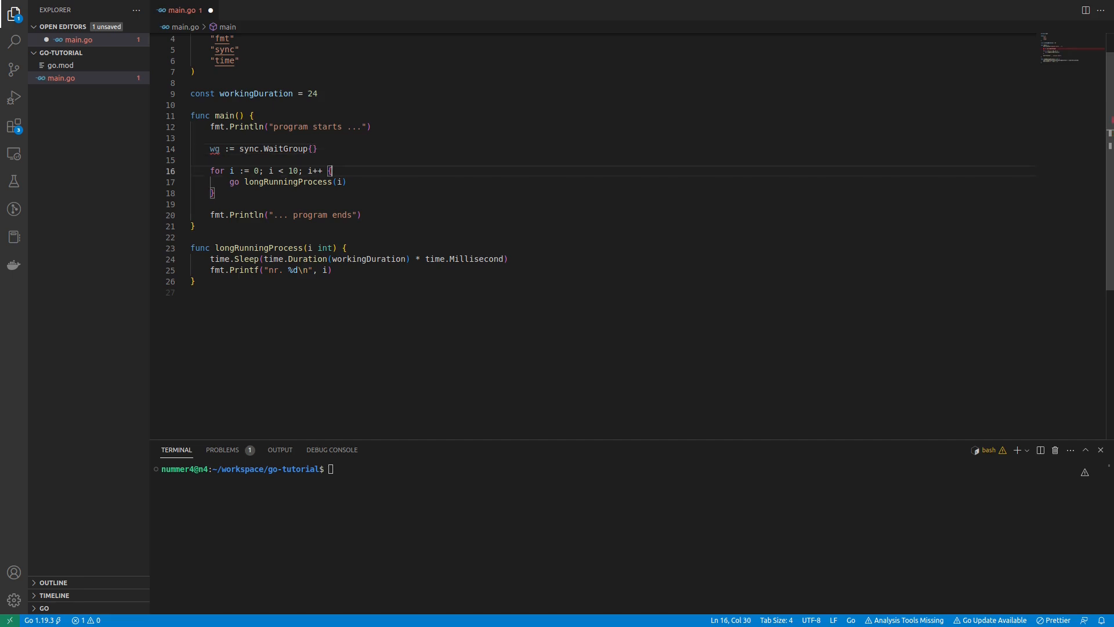
Step: Add wg.Add(1) inside the for loop before the longRunningProcess call
type("wg")
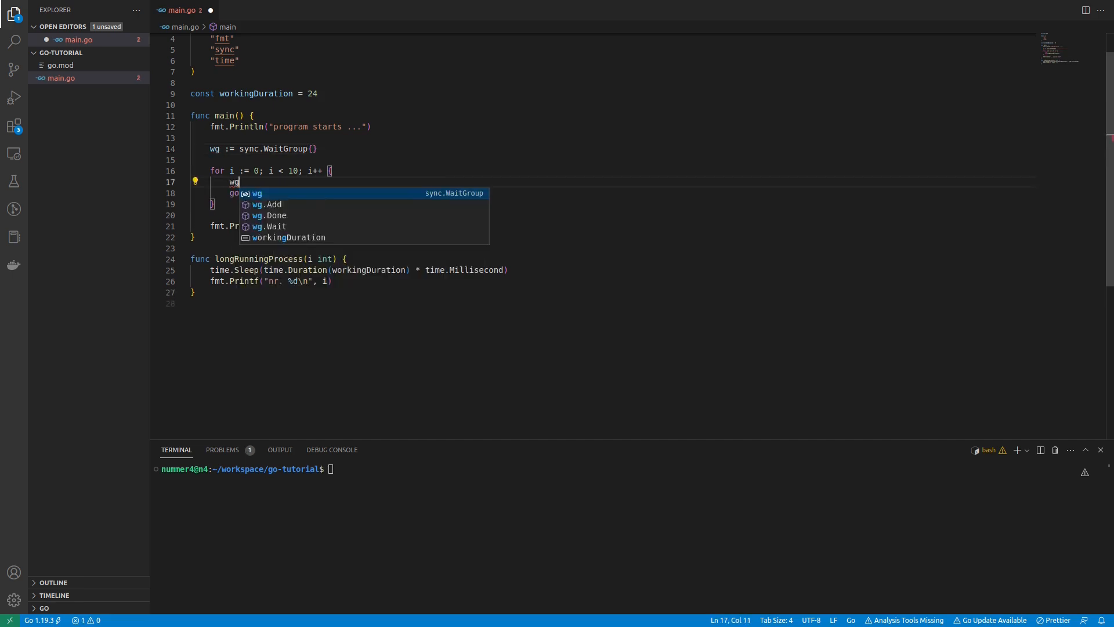
type(".Add(1)")
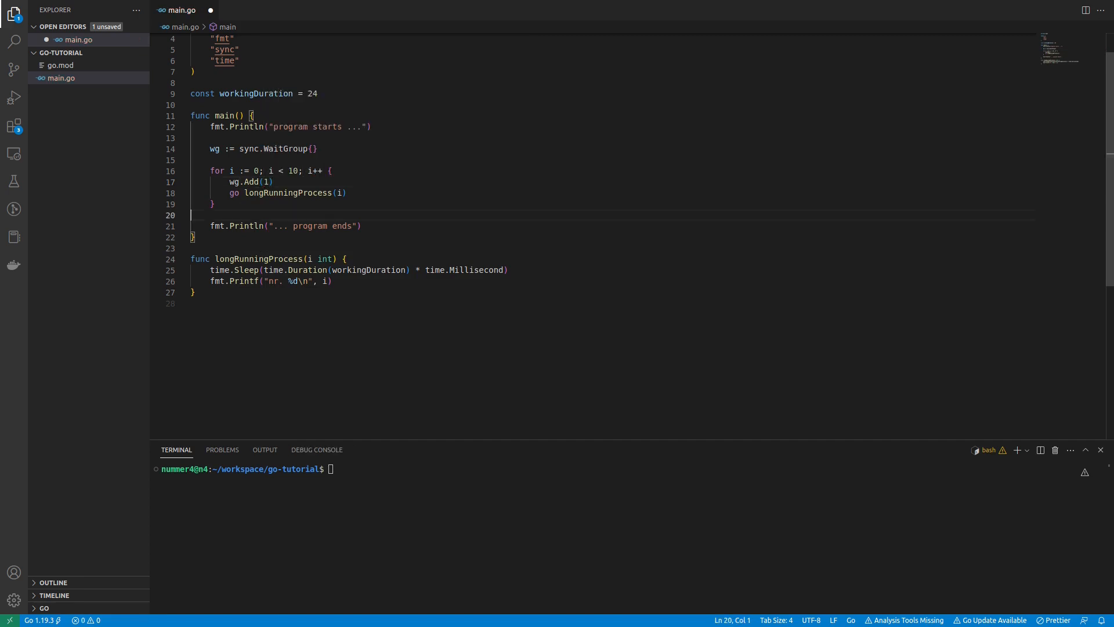
left_click(341, 192)
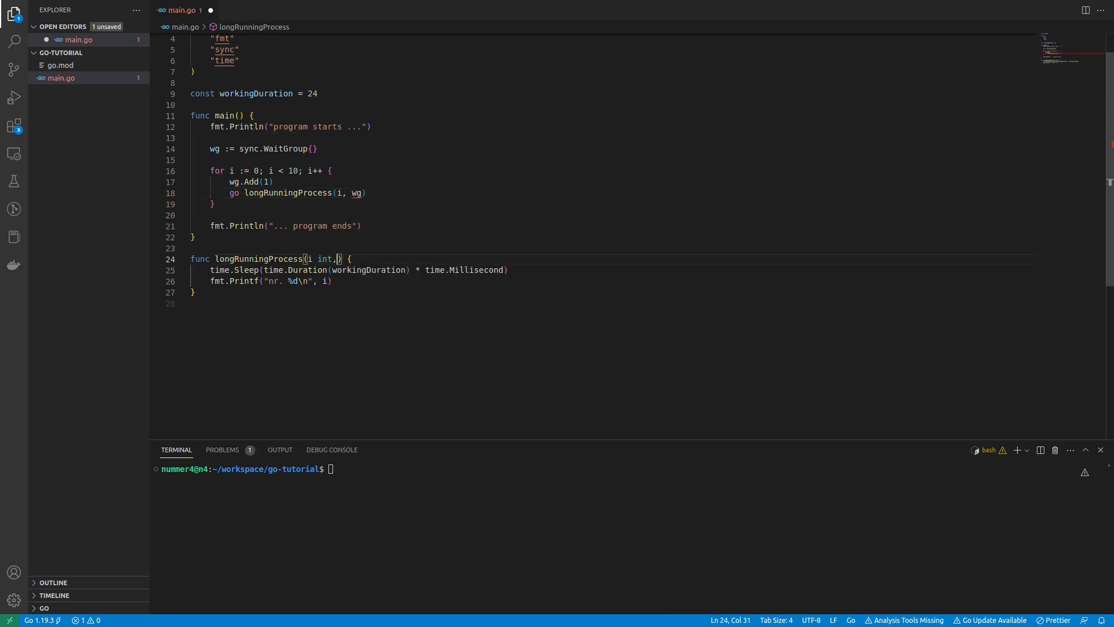
Step: Pass wg to longRunningProcess as a *sync.WaitGroup, creating it with &sync.WaitGroup{}
type("w")
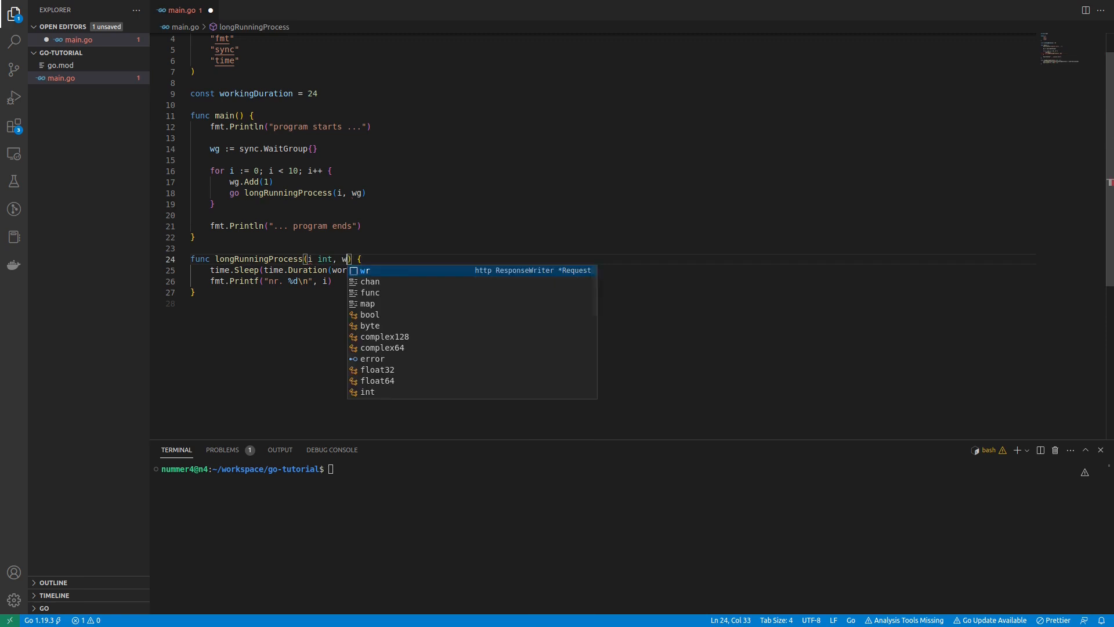
type("sync.WaitGroup")
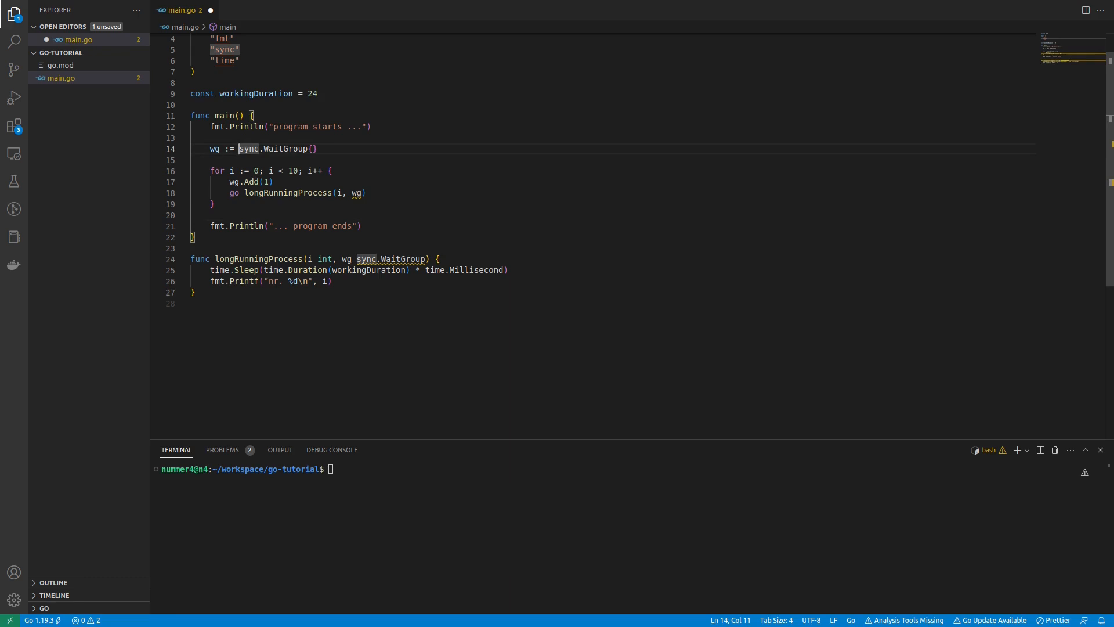
type("&")
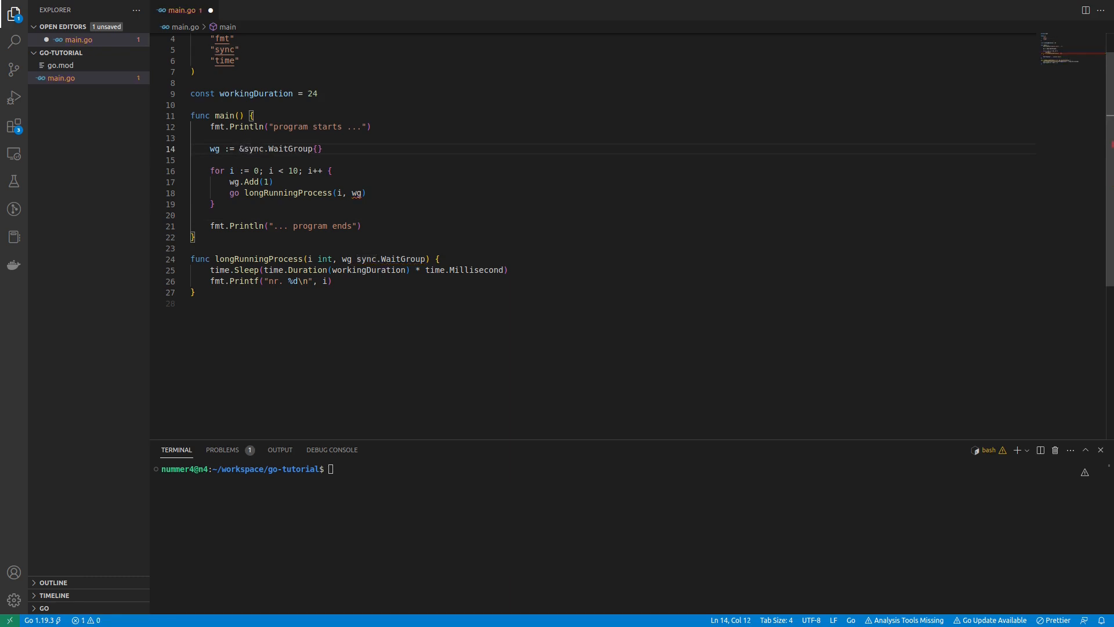
left_click(369, 259)
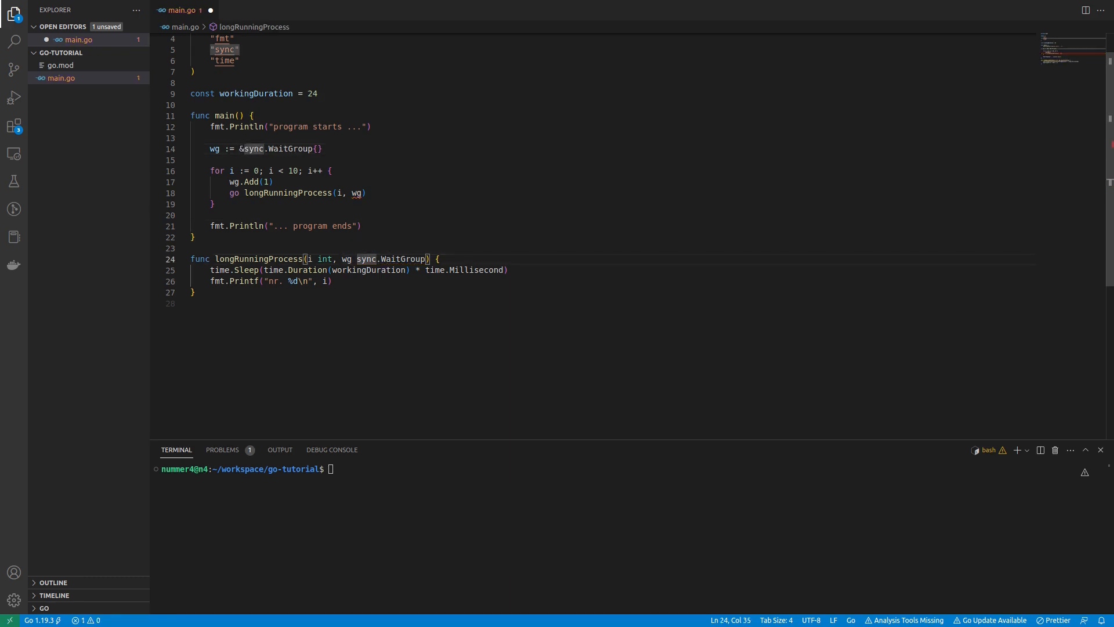
type("*")
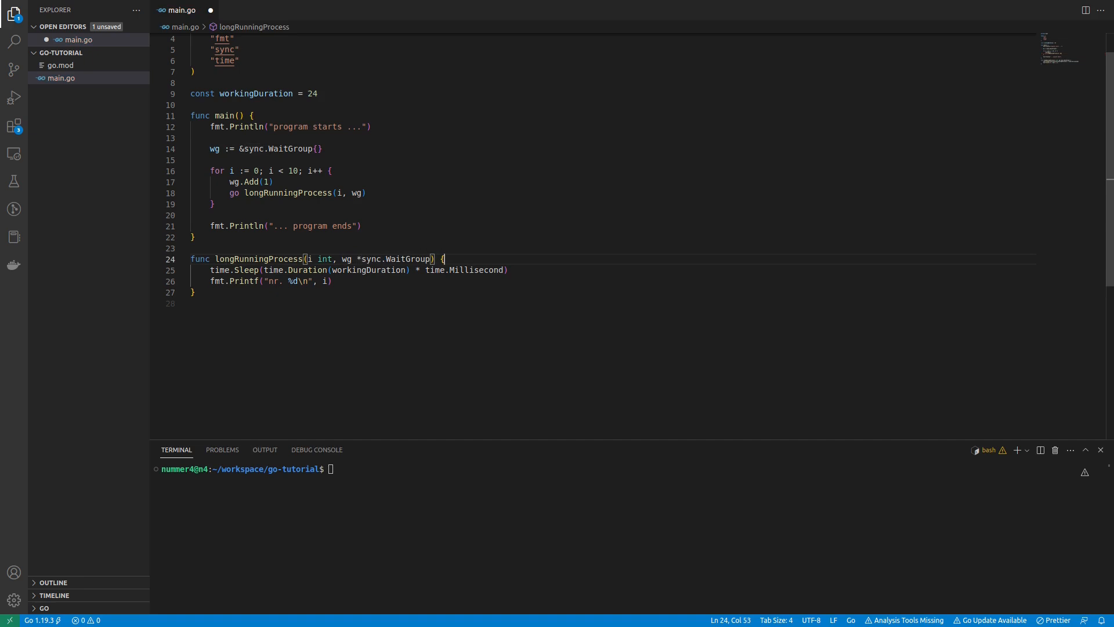
Step: Add defer wg.Done() at the start of longRunningProcess
key("enter")
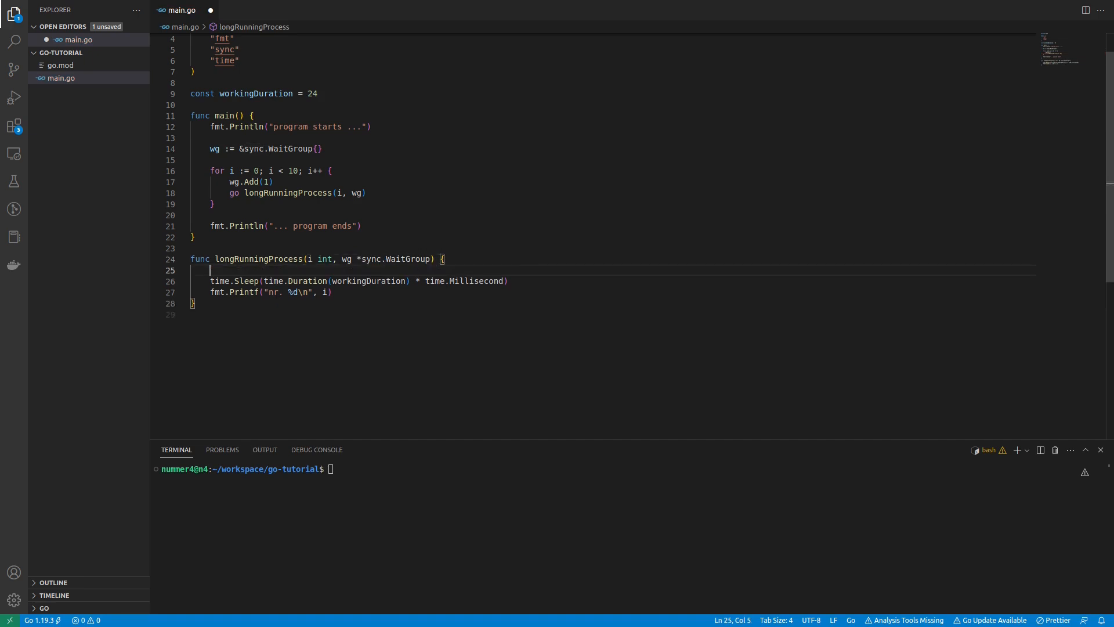
type("defer w")
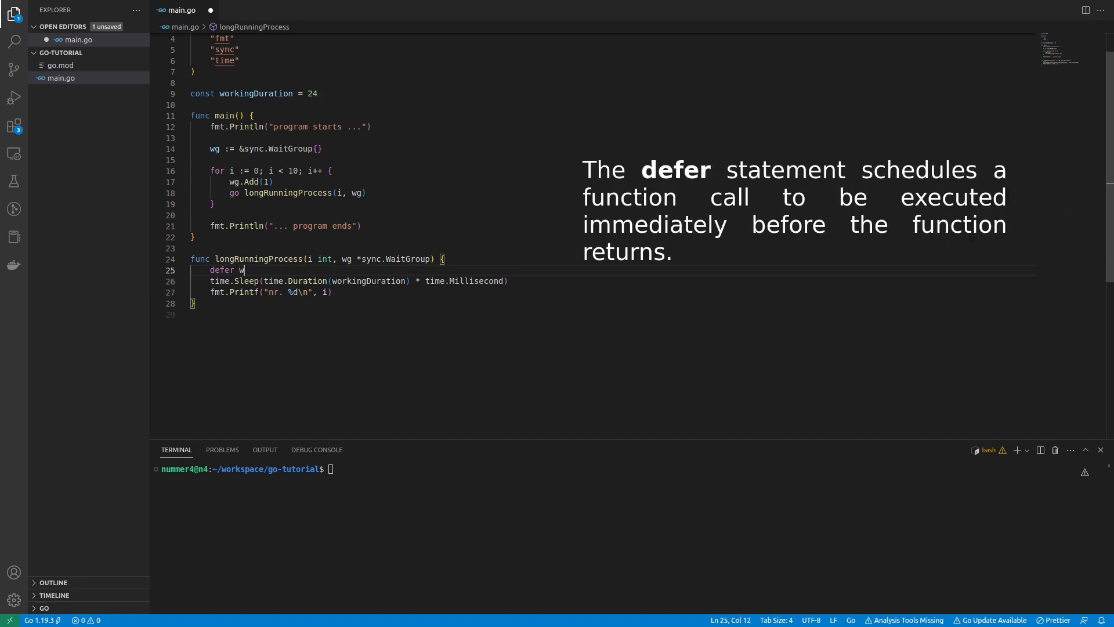
type("g.Done()")
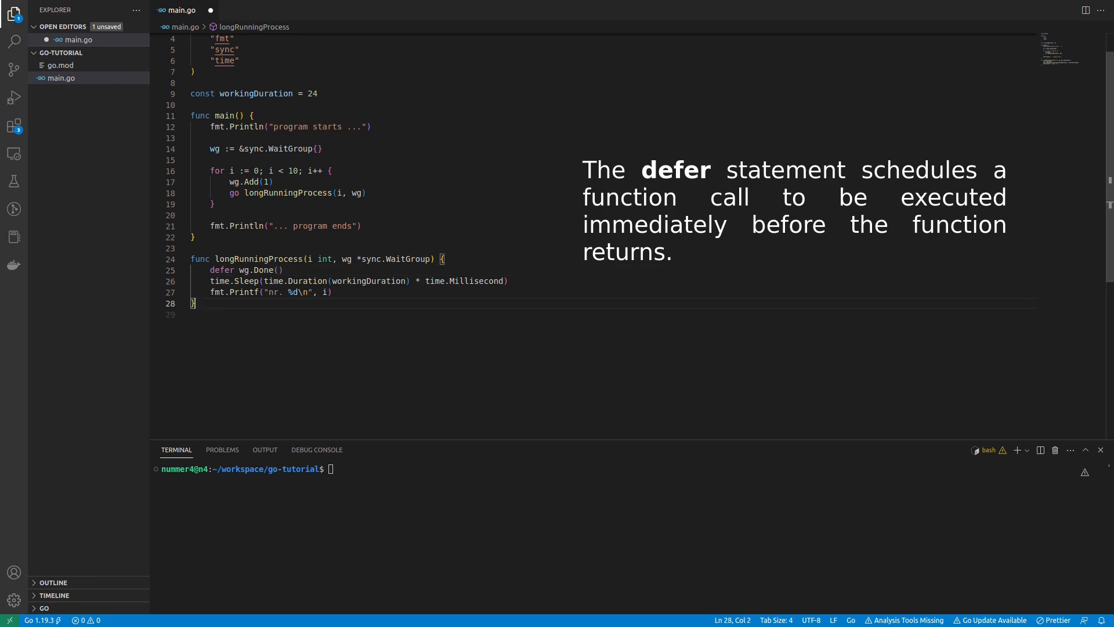
left_click(213, 204)
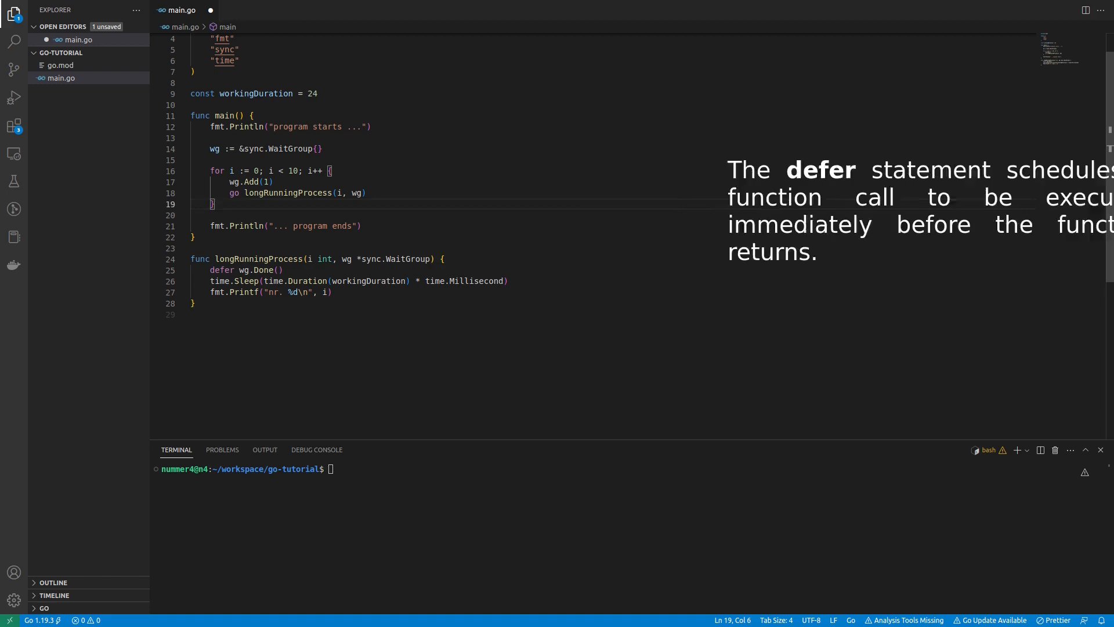
Step: Add wg.Wait() after the loop and run go run main.go
type("wg.Wait(")
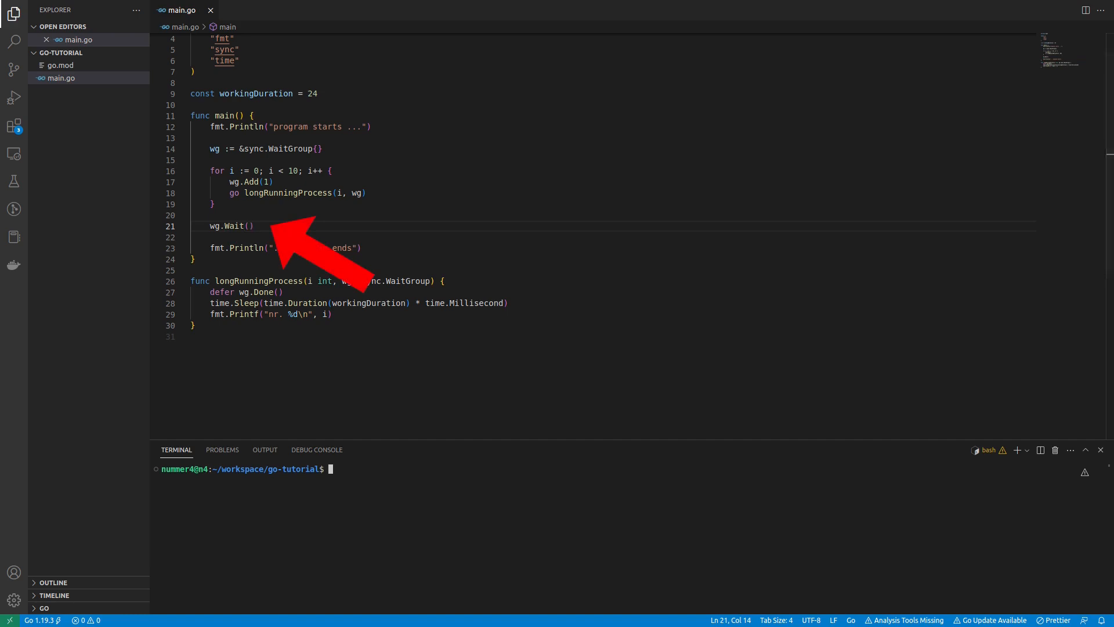
type("go run main.")
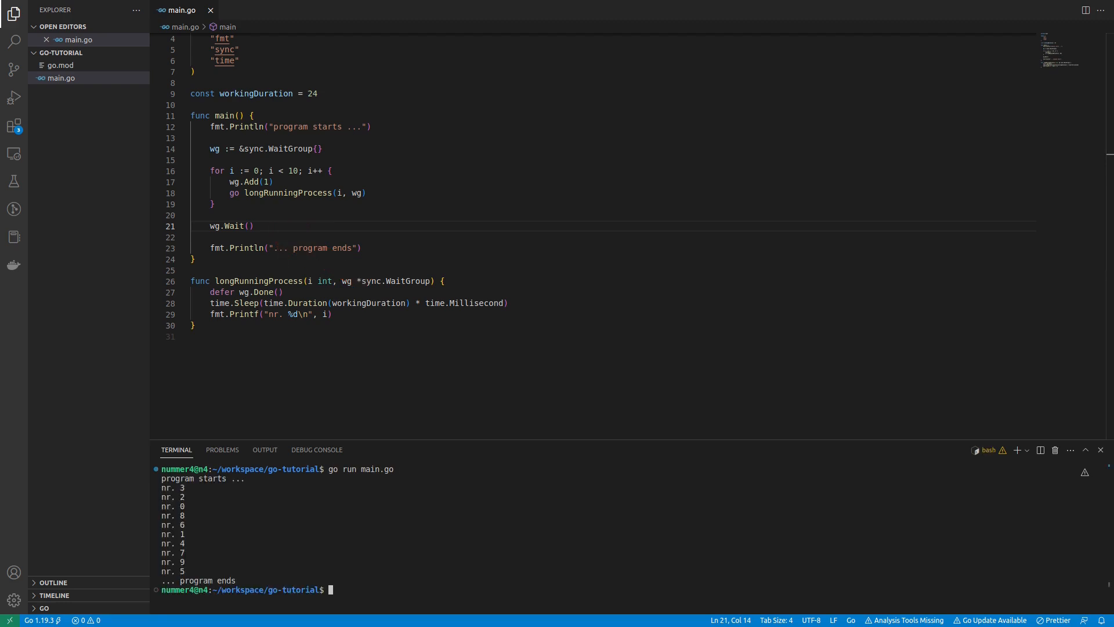
type("go run main.go")
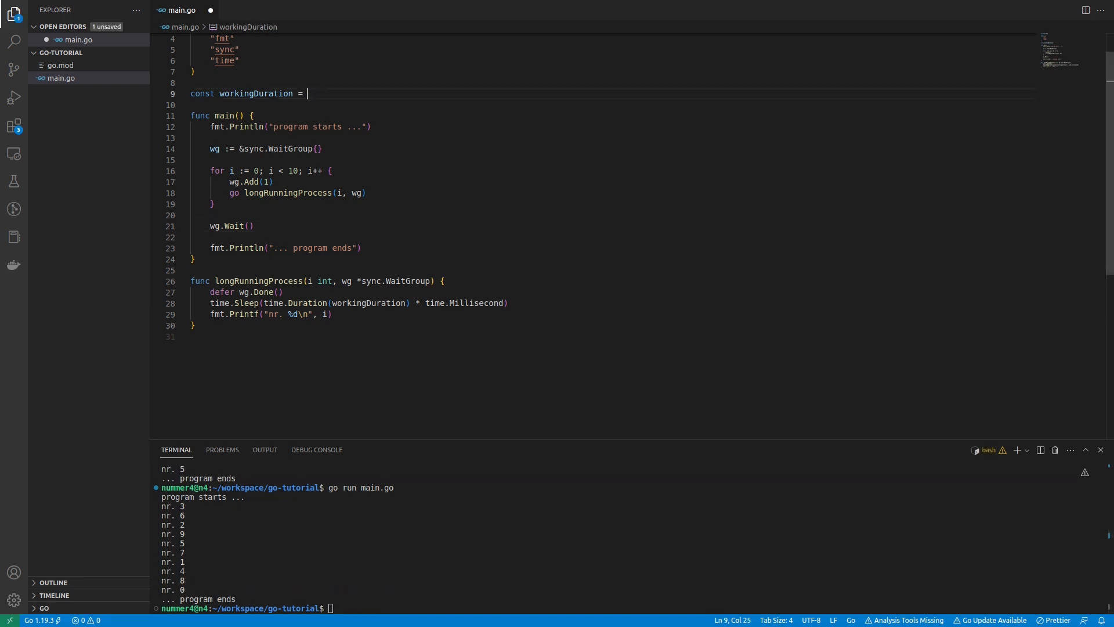
Step: Set workingDuration to 80 and rerun, then change it to 1000
type("80")
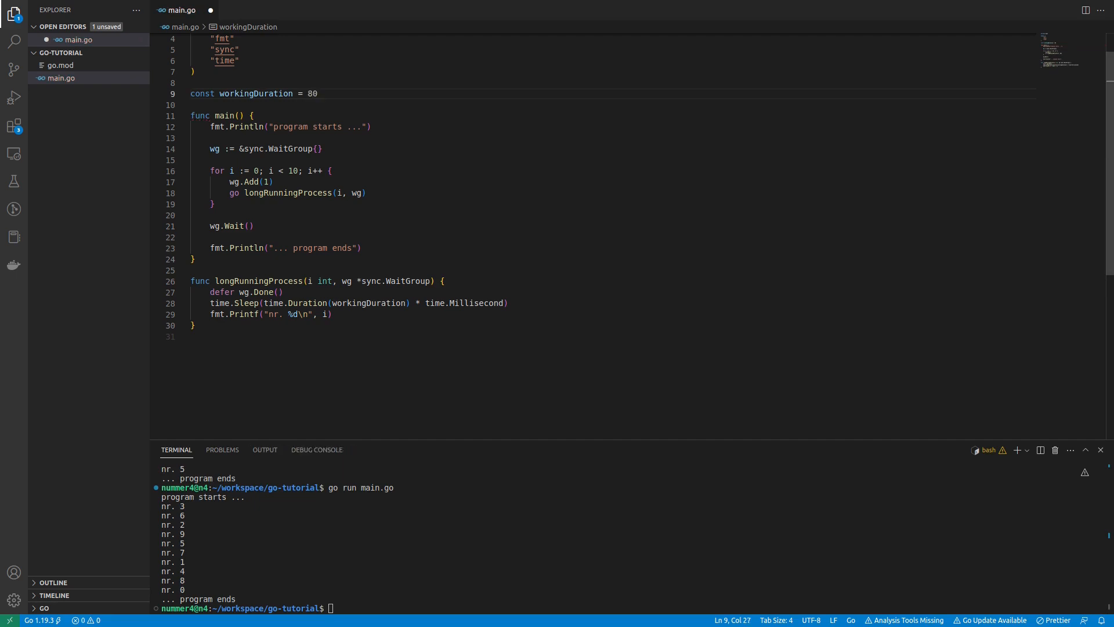
type("go run main.go")
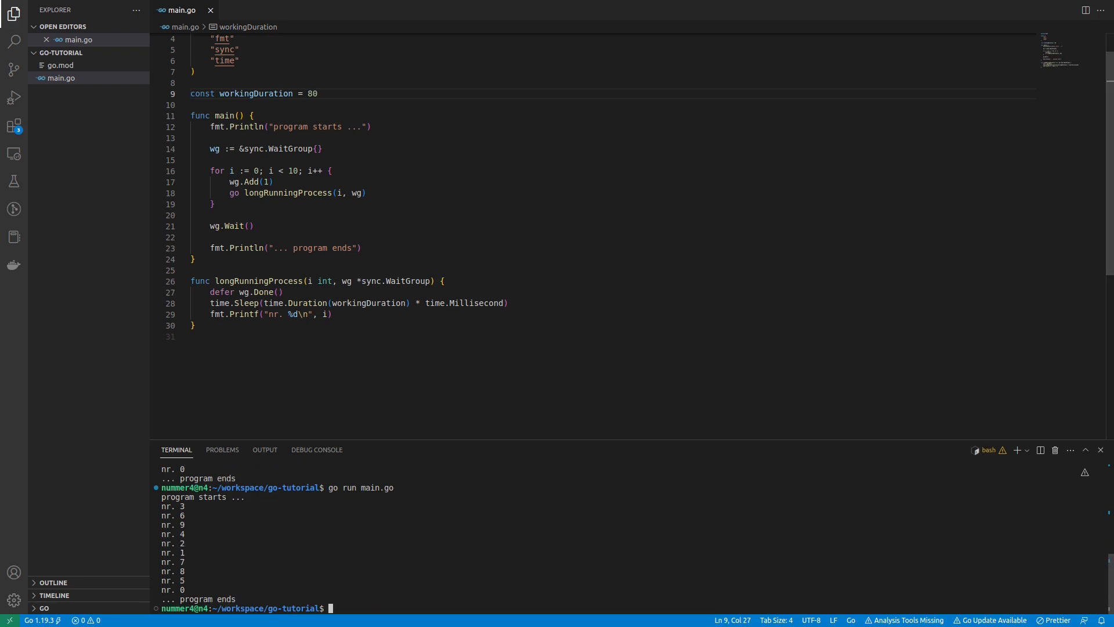
type("1")
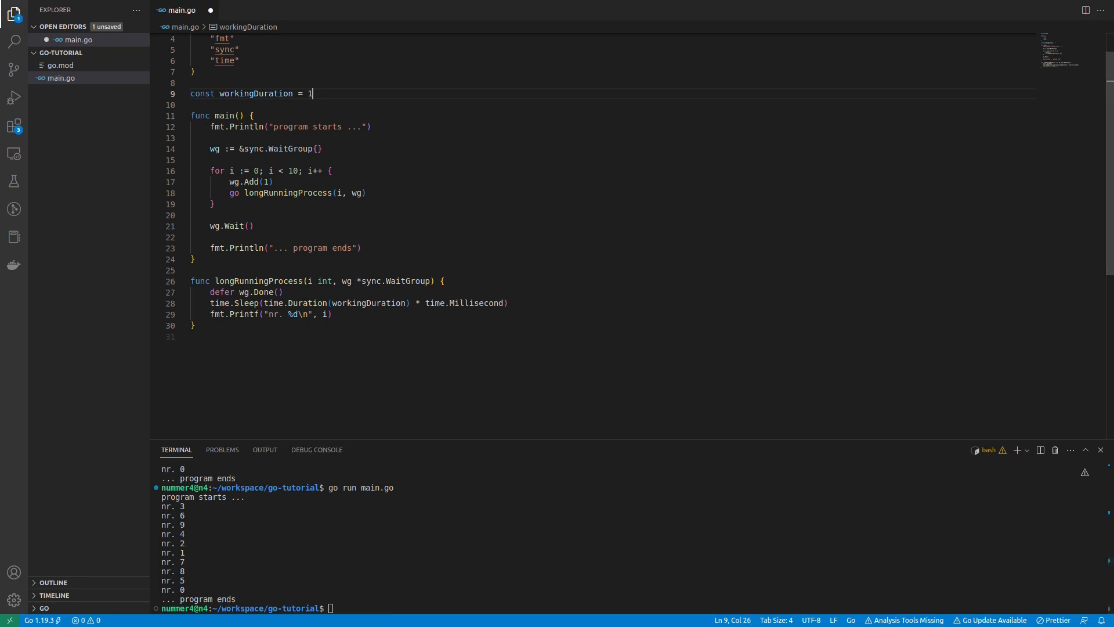
type("000")
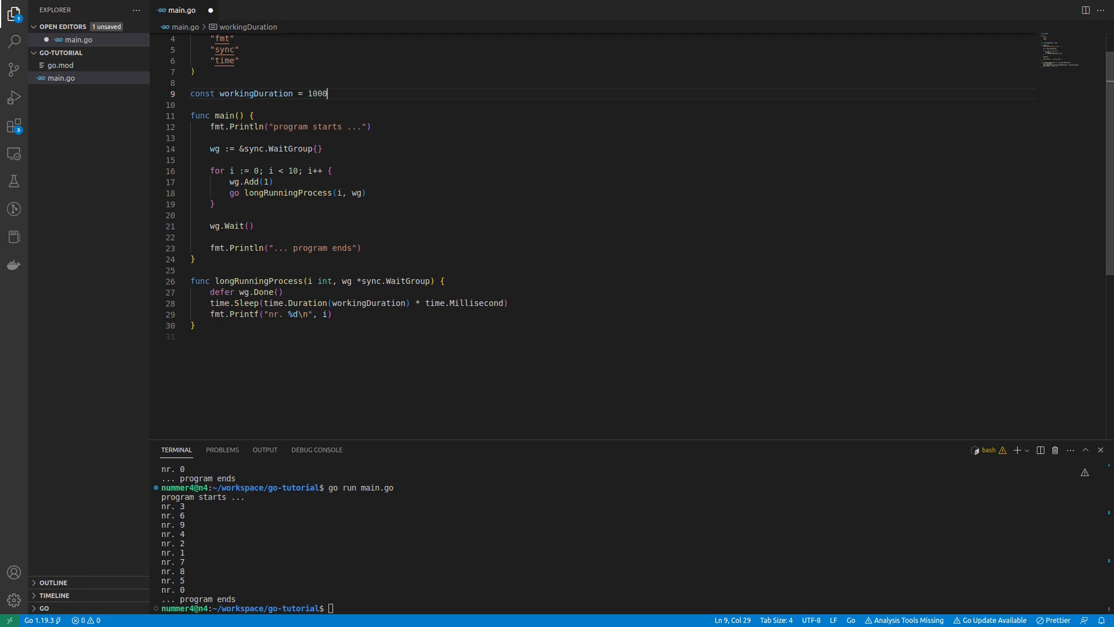